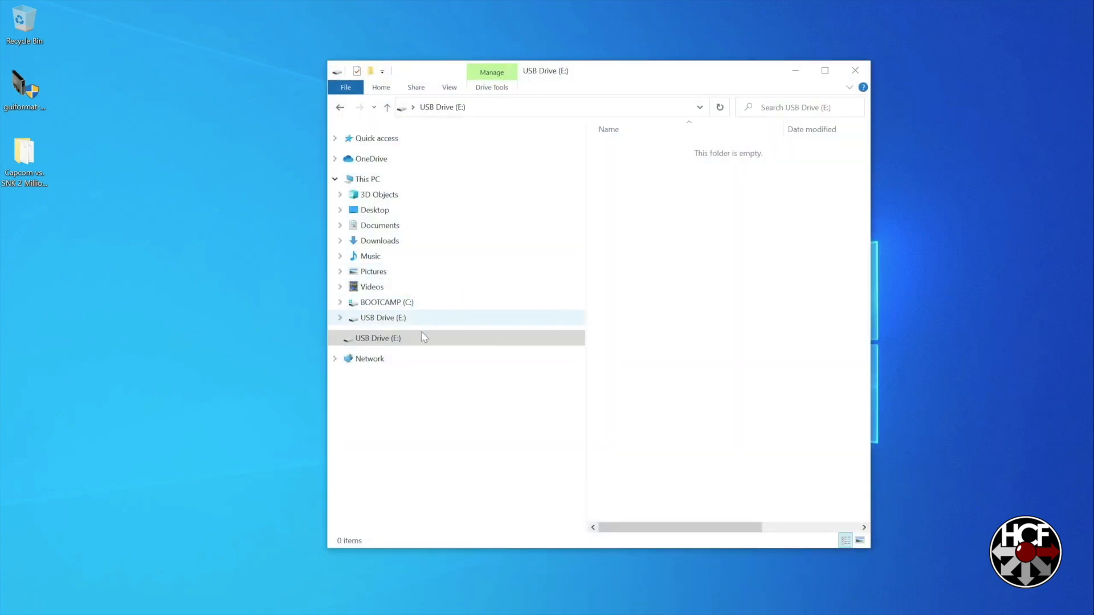
- Quick-format USB Drive (E:) as FAT32 and confirm the erase and completion prompts
right_click(378, 337)
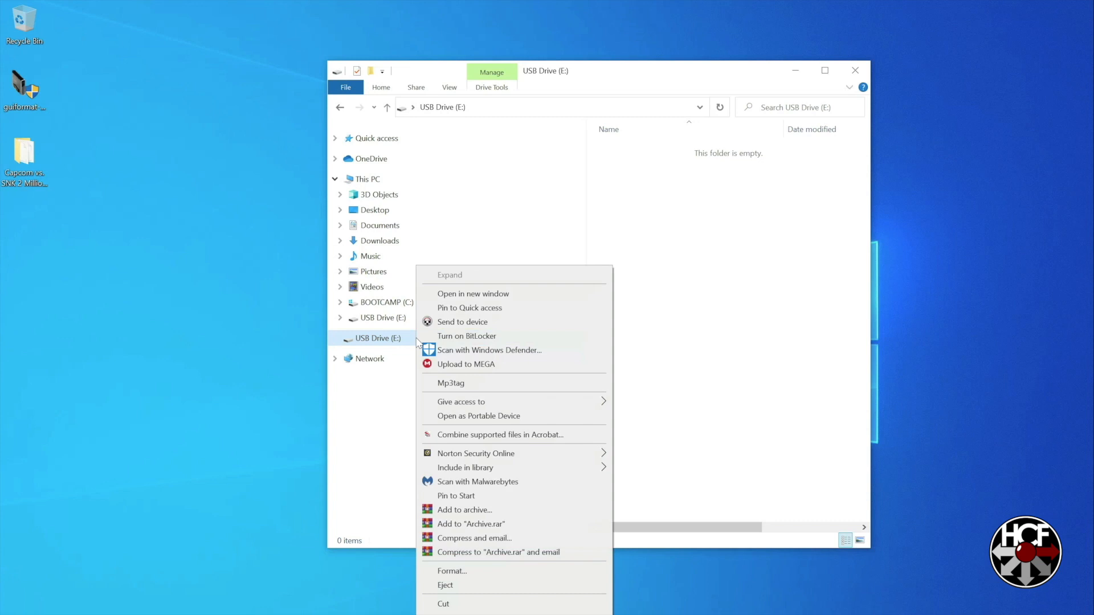
mouse_move(511, 563)
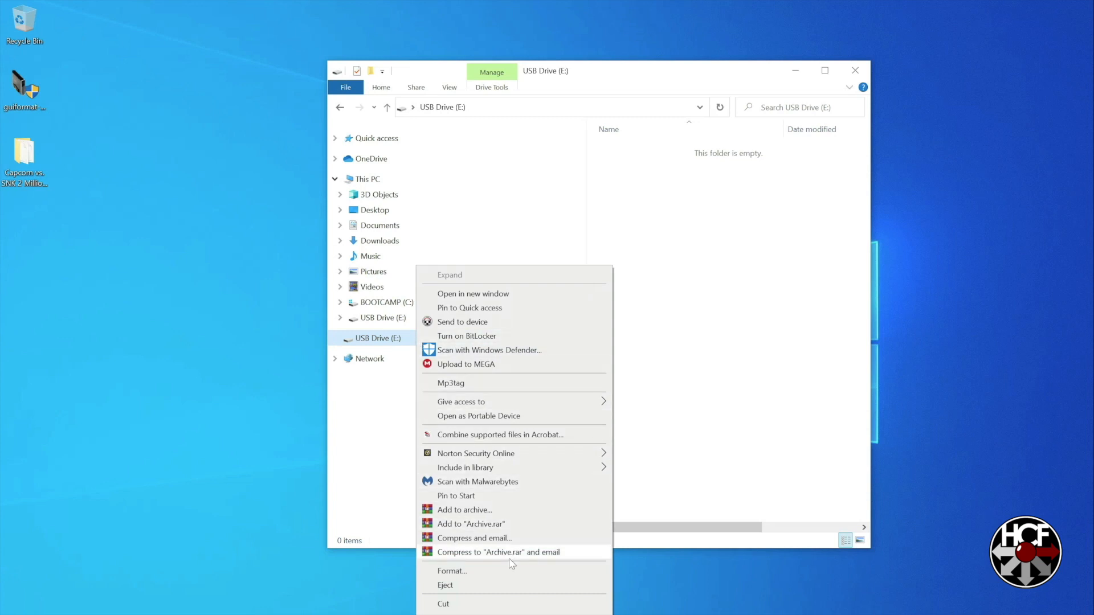
left_click(451, 571)
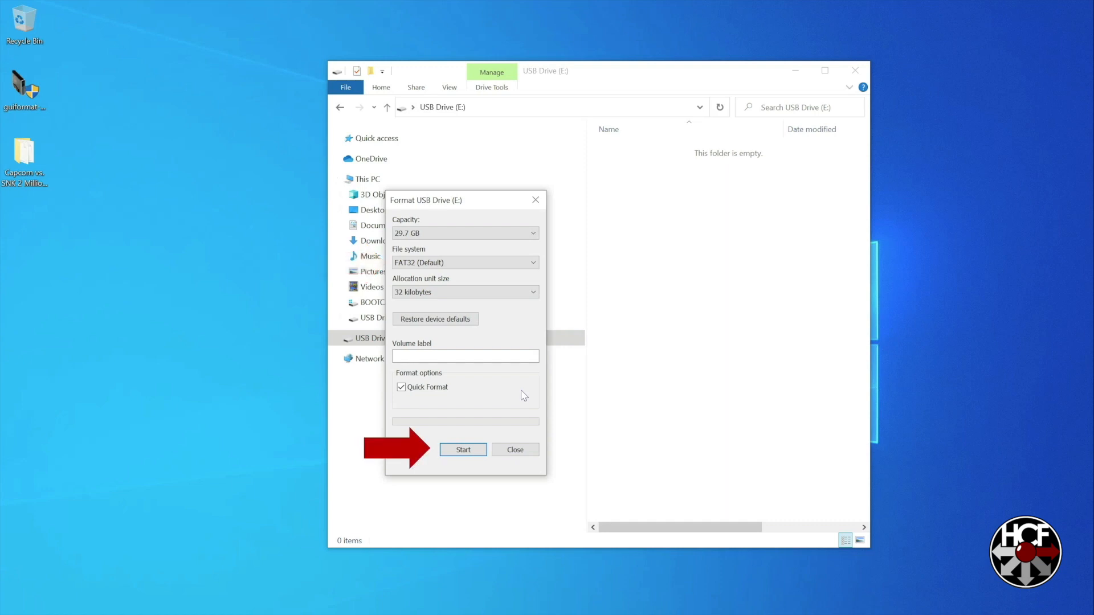
left_click(463, 449)
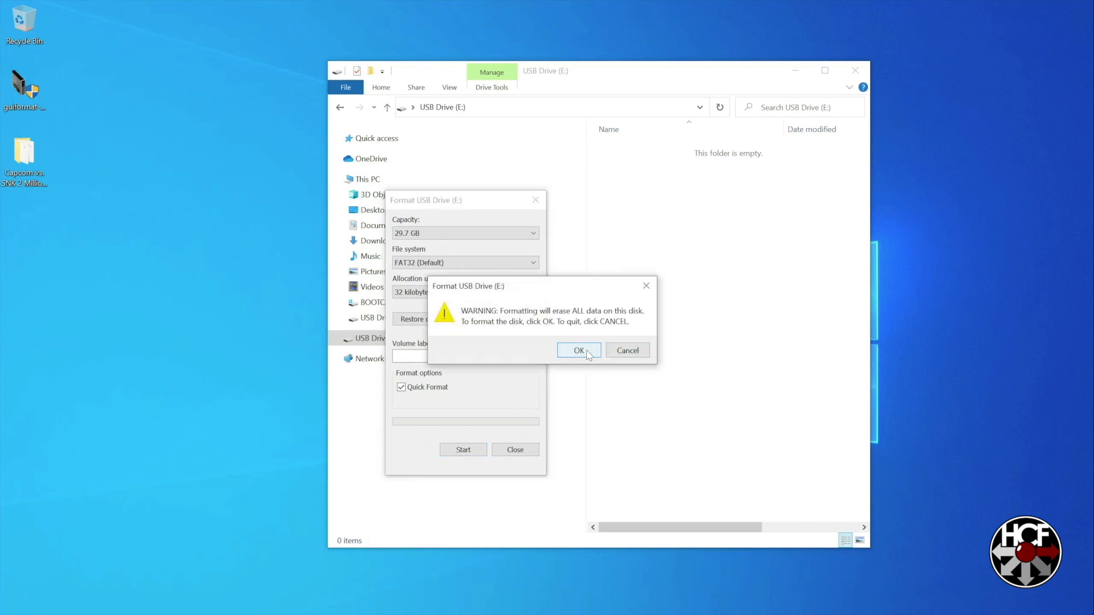
left_click(579, 349)
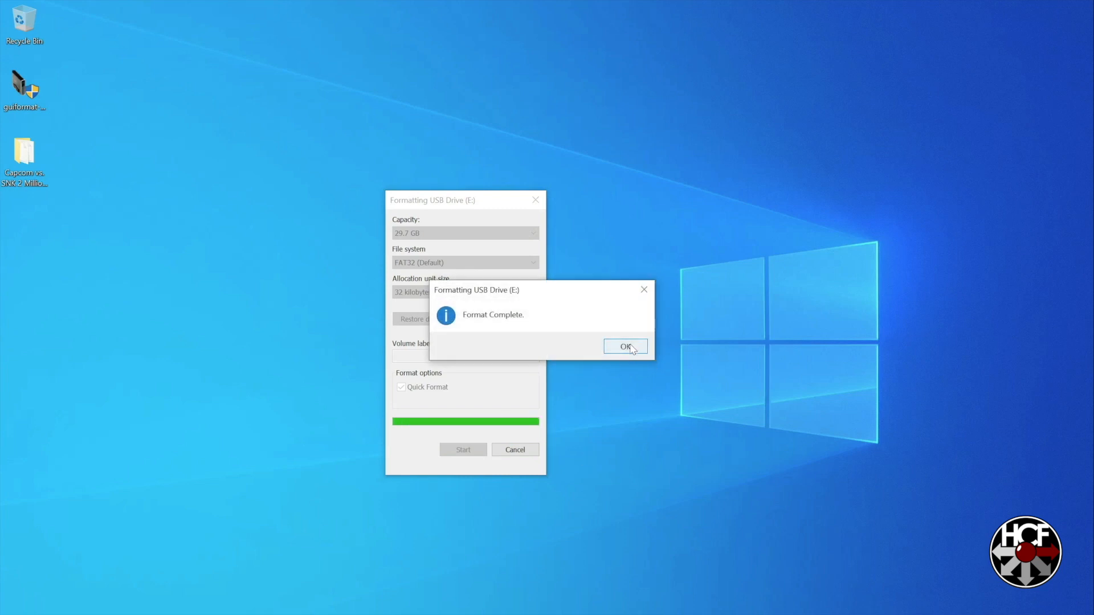
left_click(624, 346)
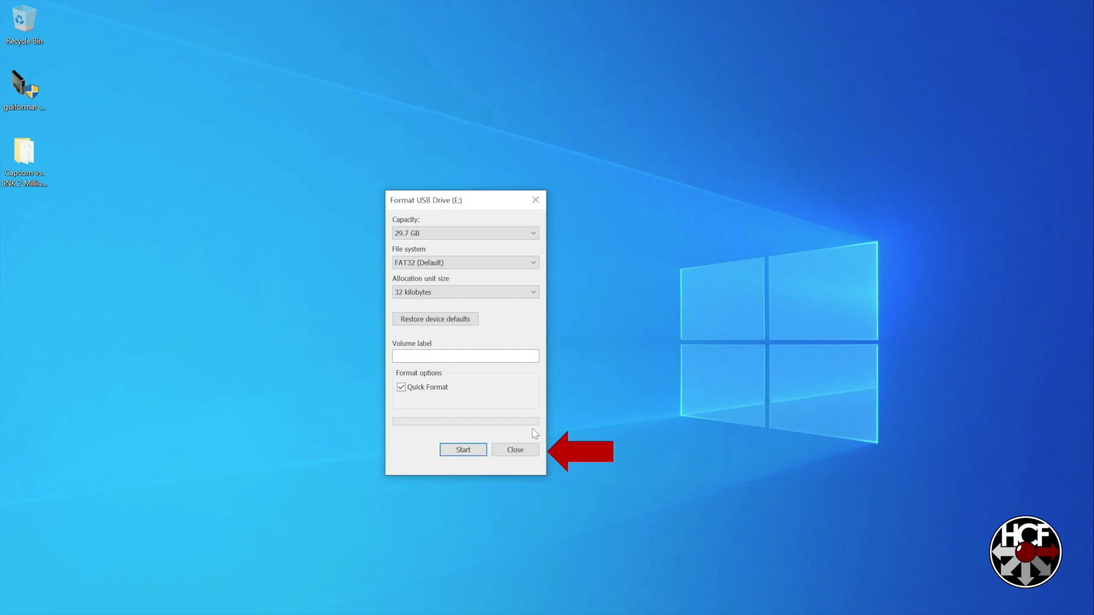
mouse_move(523, 455)
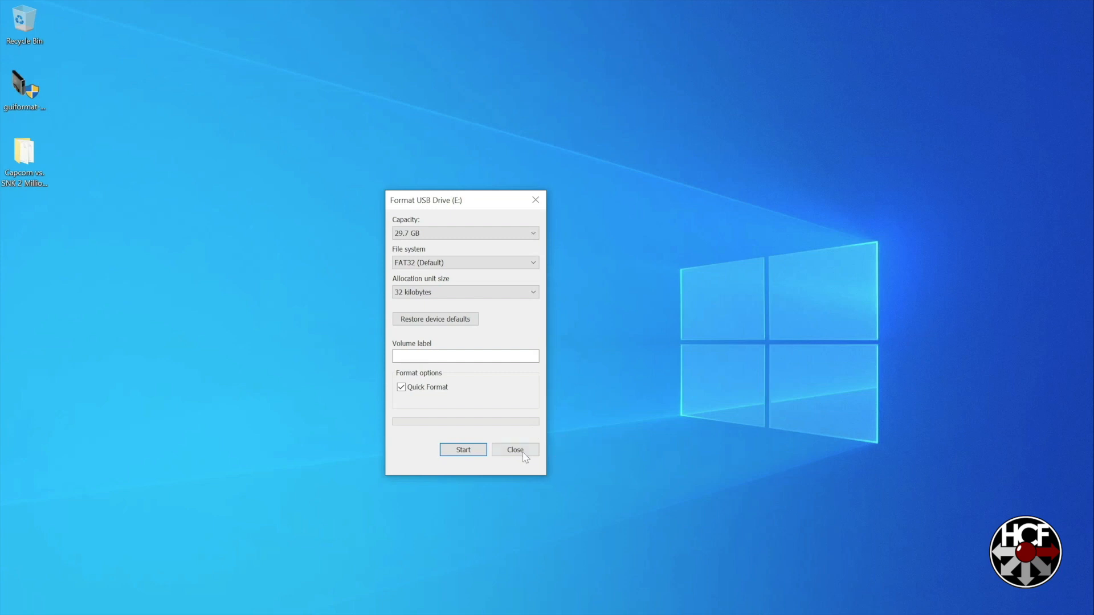
- Dismiss the Format window and select the DreamShell_4.0.0_RC4_and_Boot_Loader.7z archive in Downloads
left_click(515, 448)
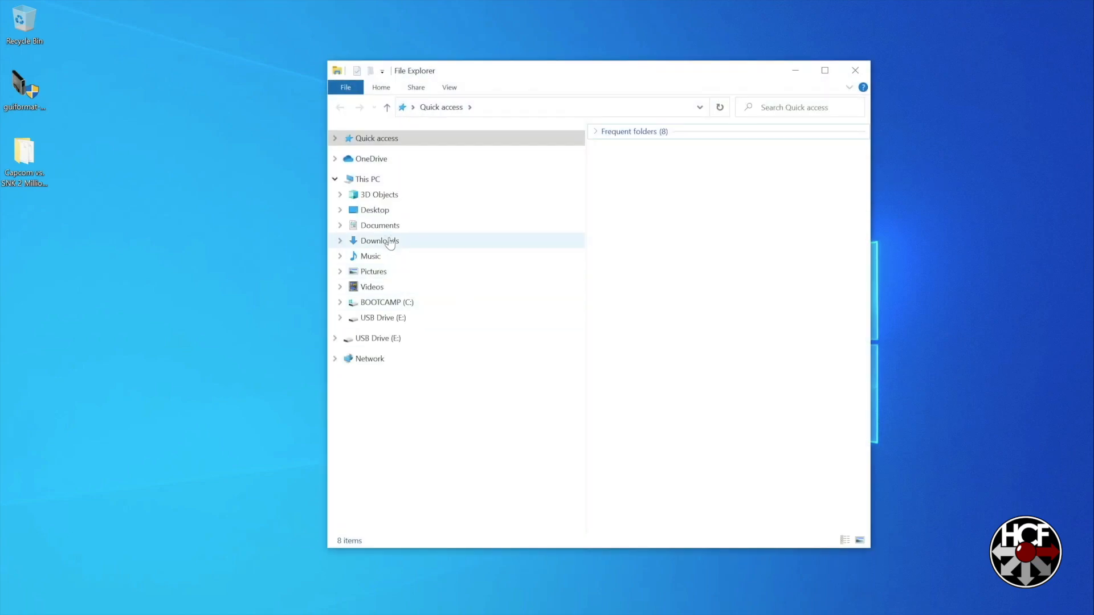
left_click(380, 240)
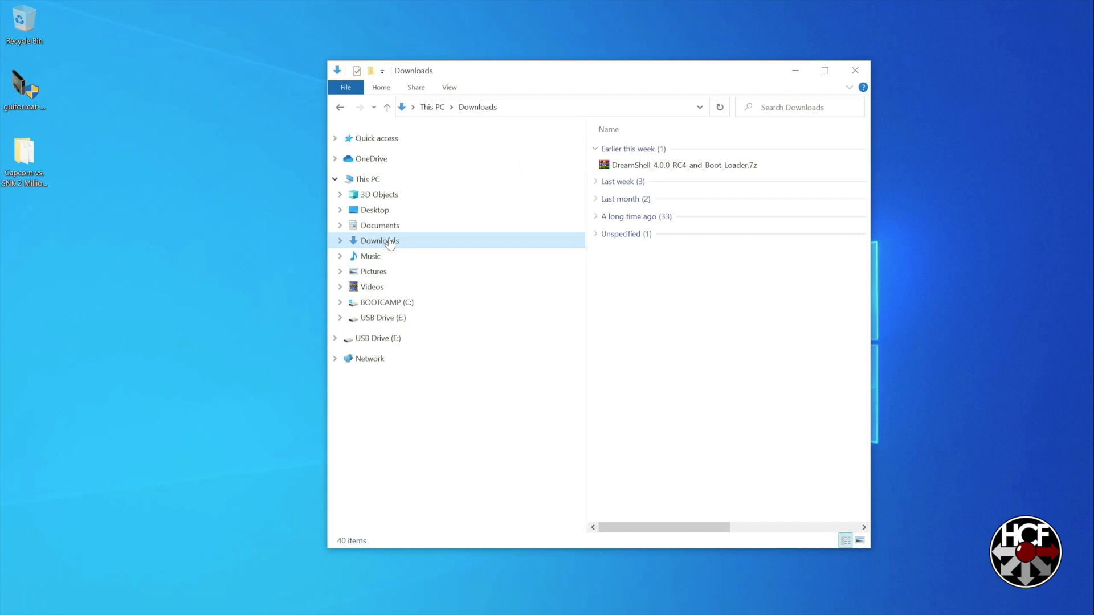
mouse_move(682, 165)
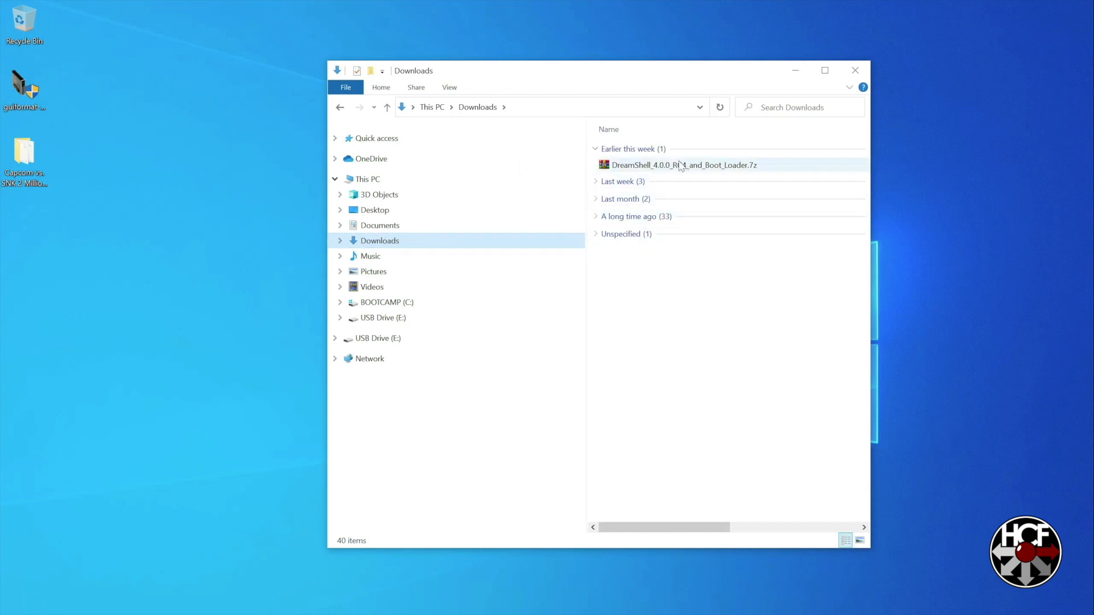
left_click(683, 164)
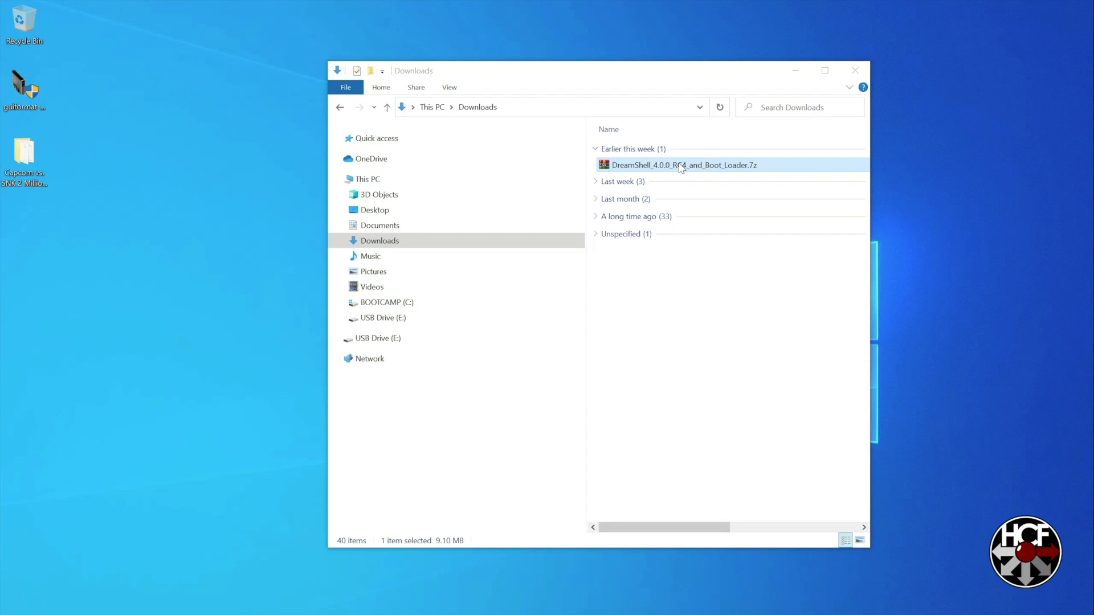
- Copy the DS folder and both boot loader files from the WinRAR archive onto USB Drive (E:)
double_click(684, 164)
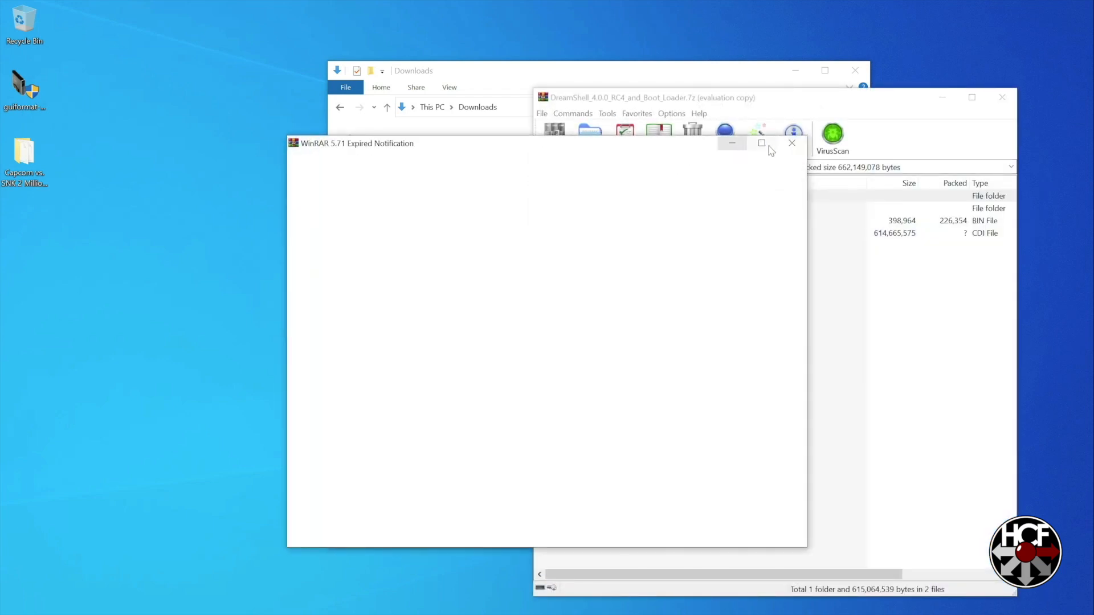
left_click(791, 144)
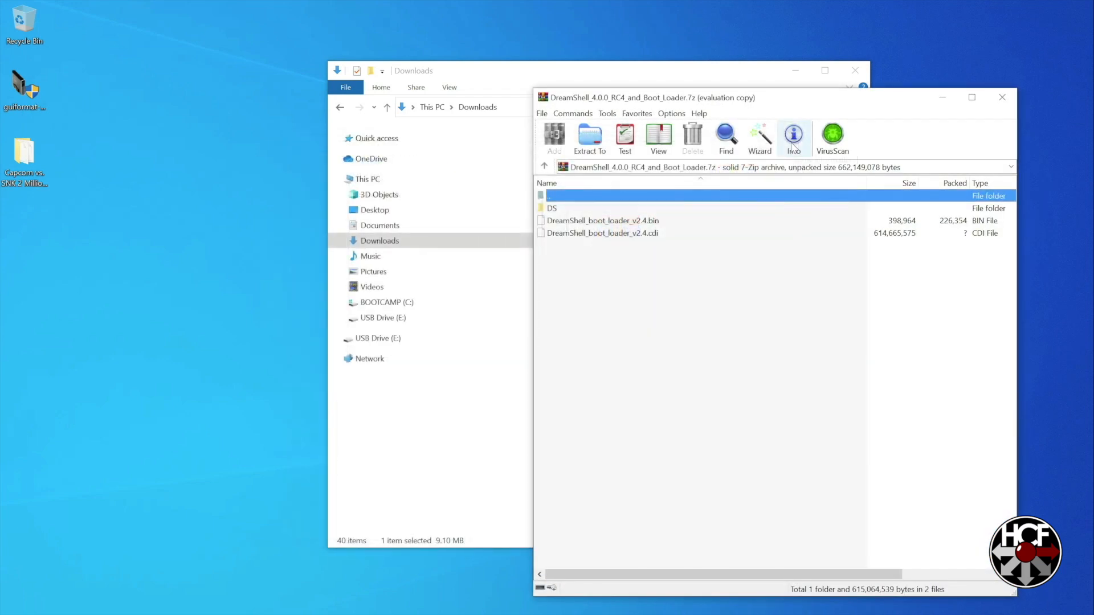
mouse_move(690, 241)
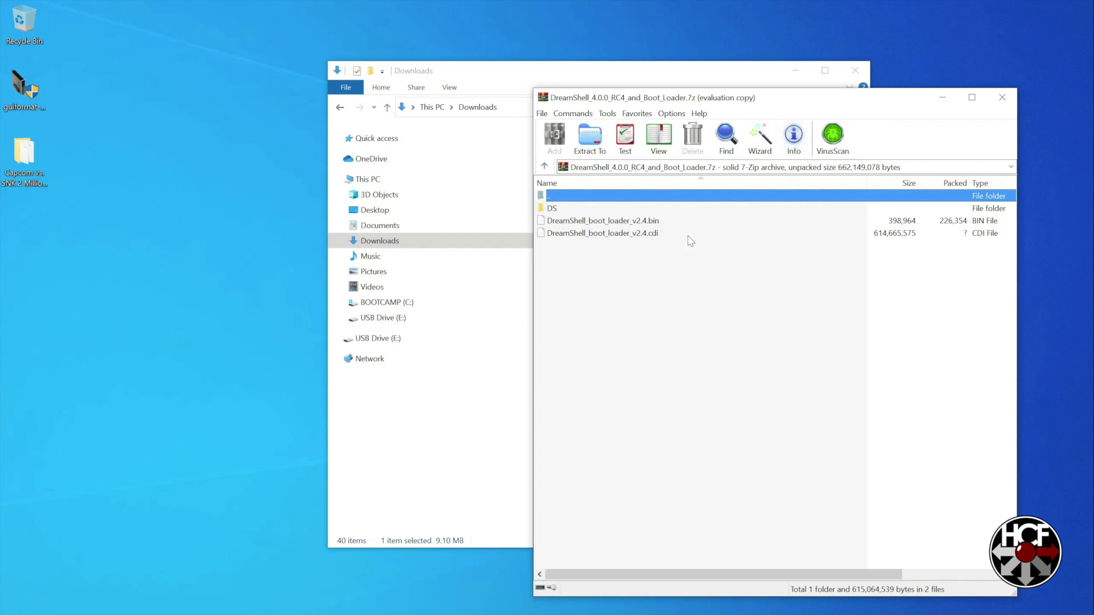
left_click(601, 232)
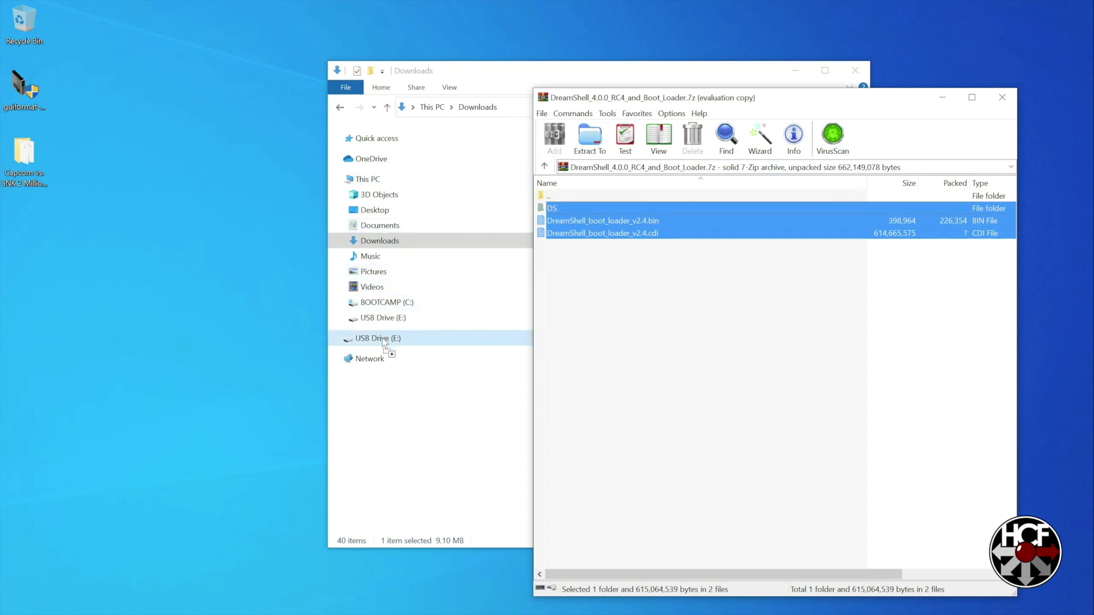
left_click(589, 138)
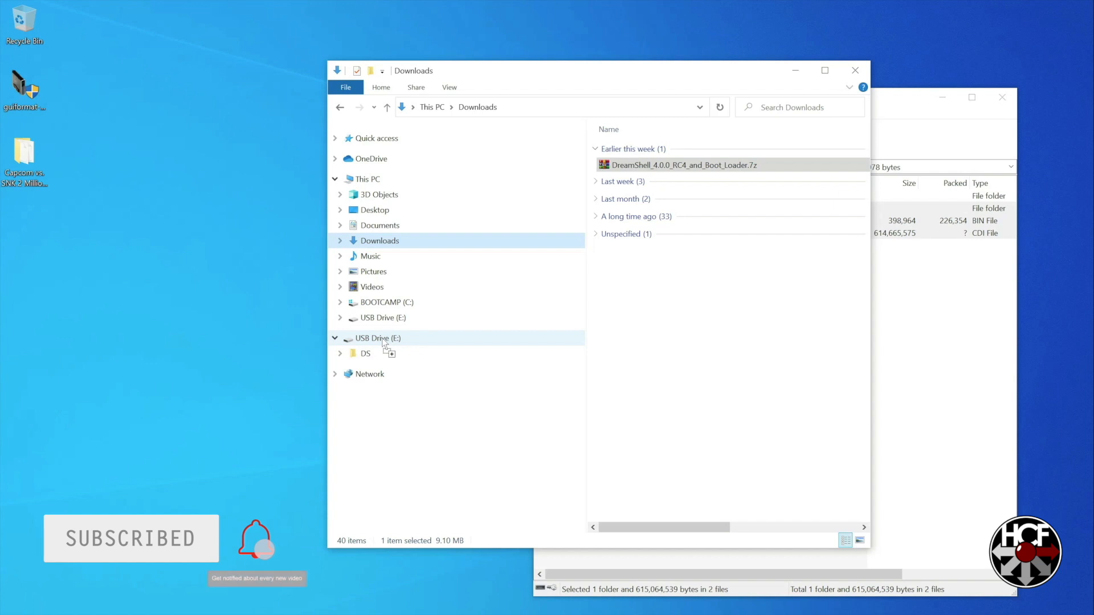
mouse_move(215, 220)
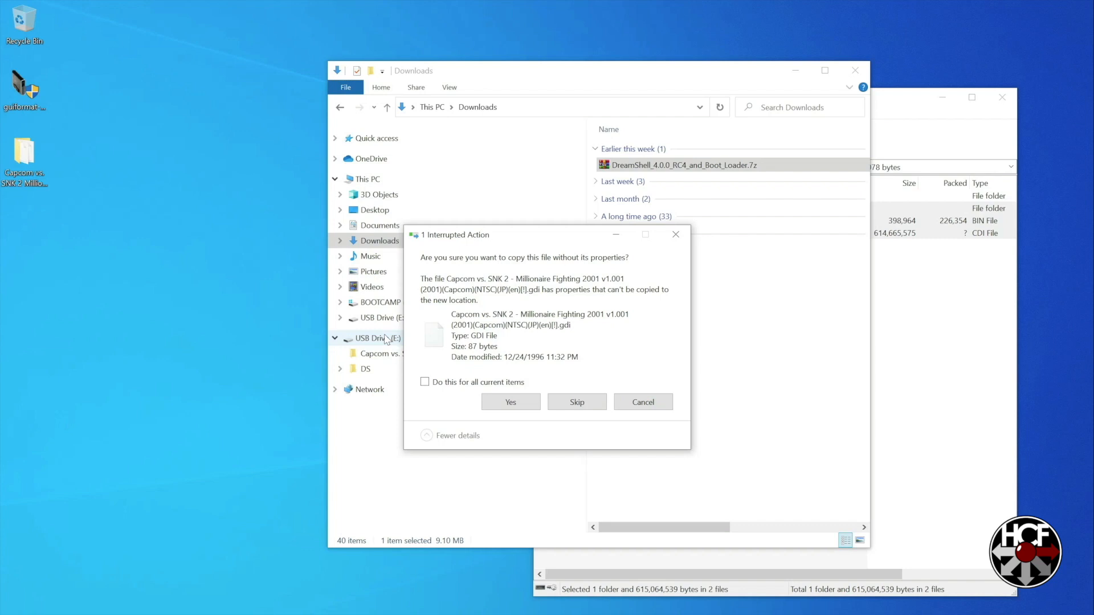
- Copy the Capcom vs. SNK 2 game folder to E: without properties for all items, then close Explorer
left_click(424, 382)
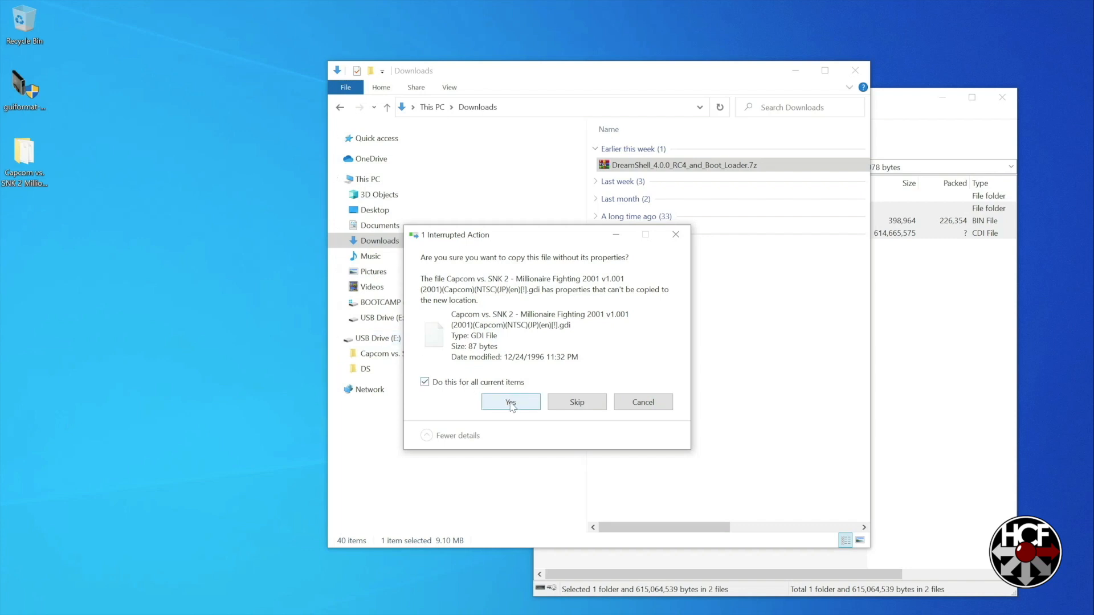
mouse_move(512, 412)
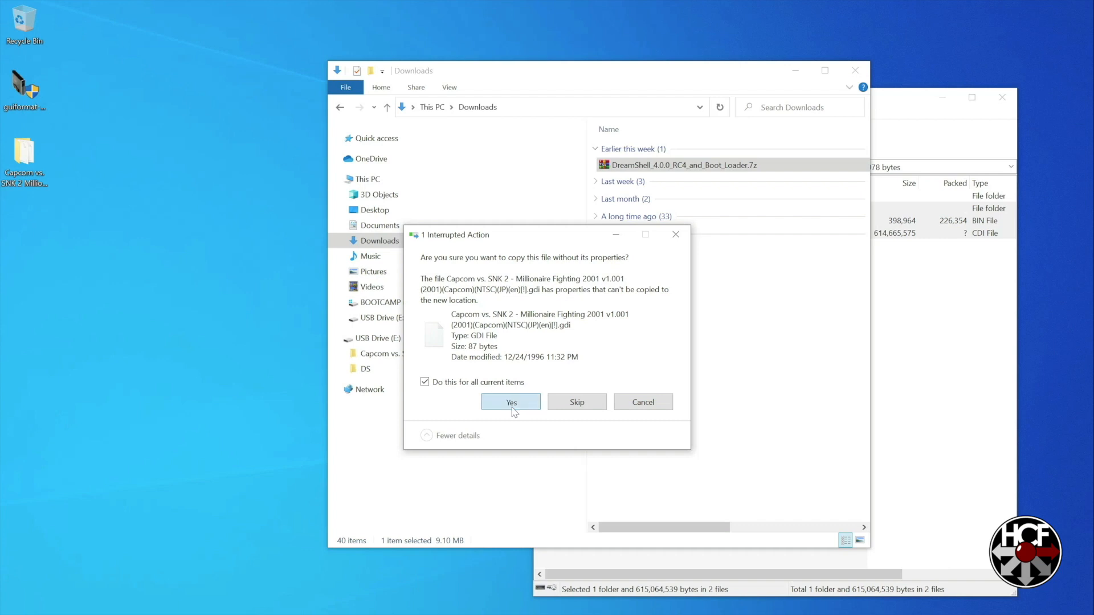
left_click(511, 402)
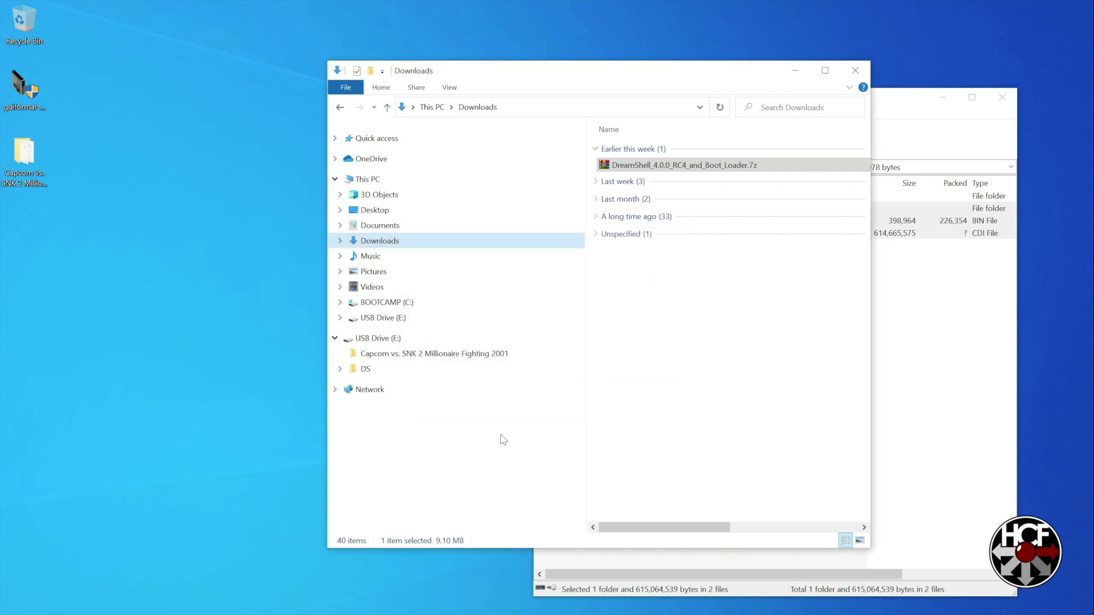
mouse_move(856, 70)
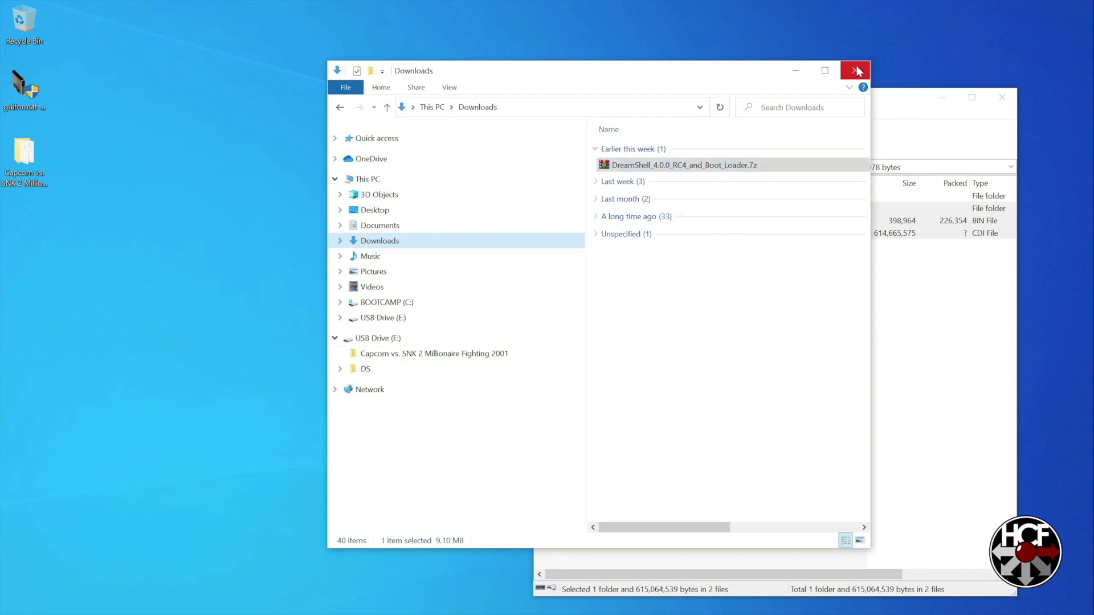
left_click(857, 71)
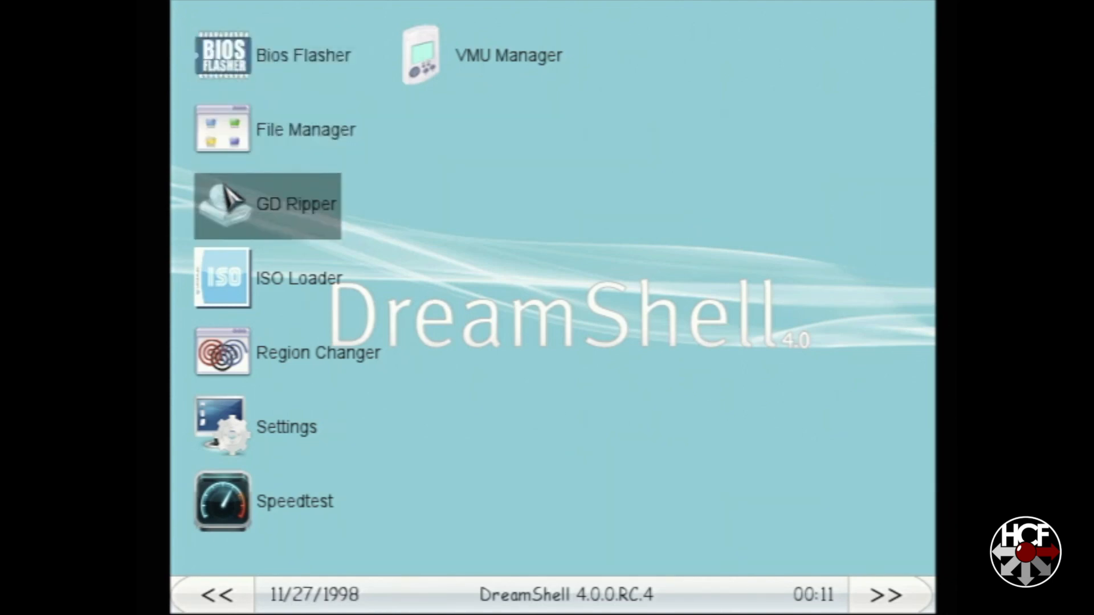
- Start ISO Loader from the DreamShell 4.0 RC4 main menu
left_click(222, 278)
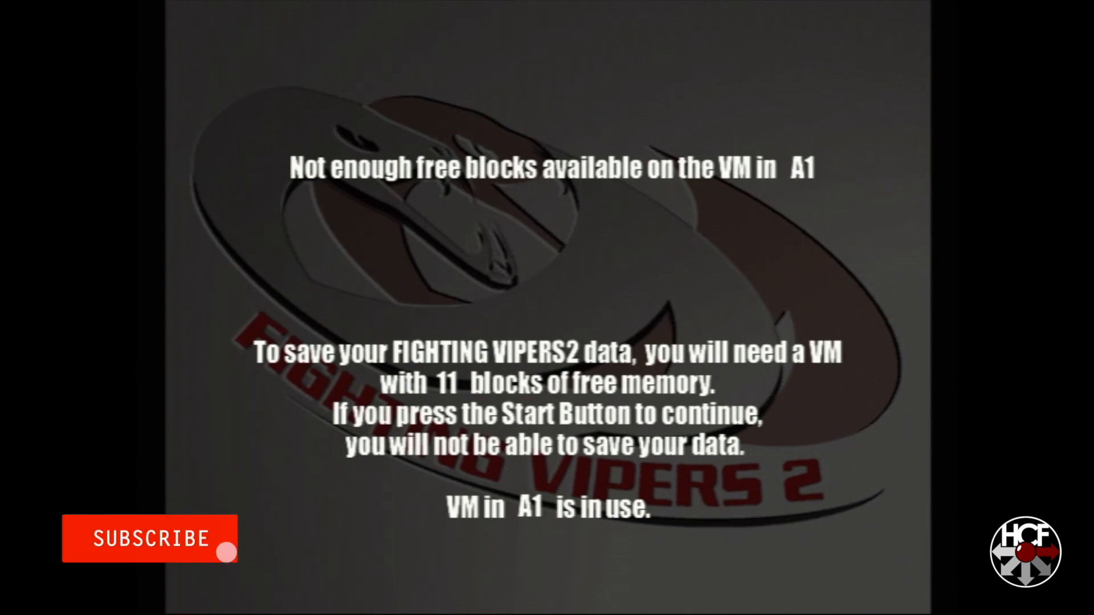
- Continue past the VM memory warning and move player 1's cursor to Bahn
left_click(149, 538)
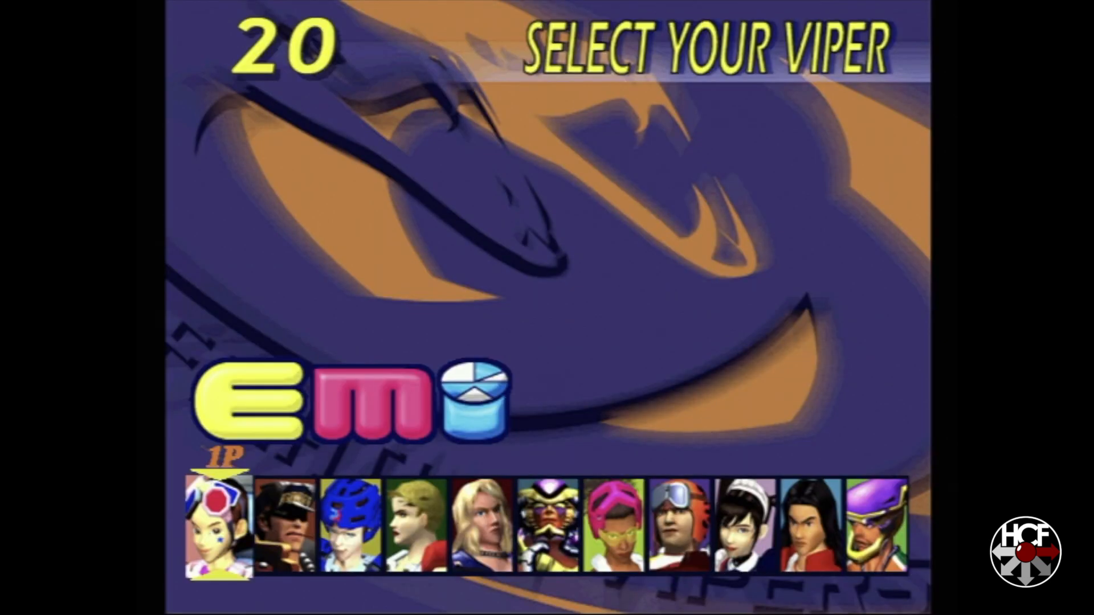
key("Right")
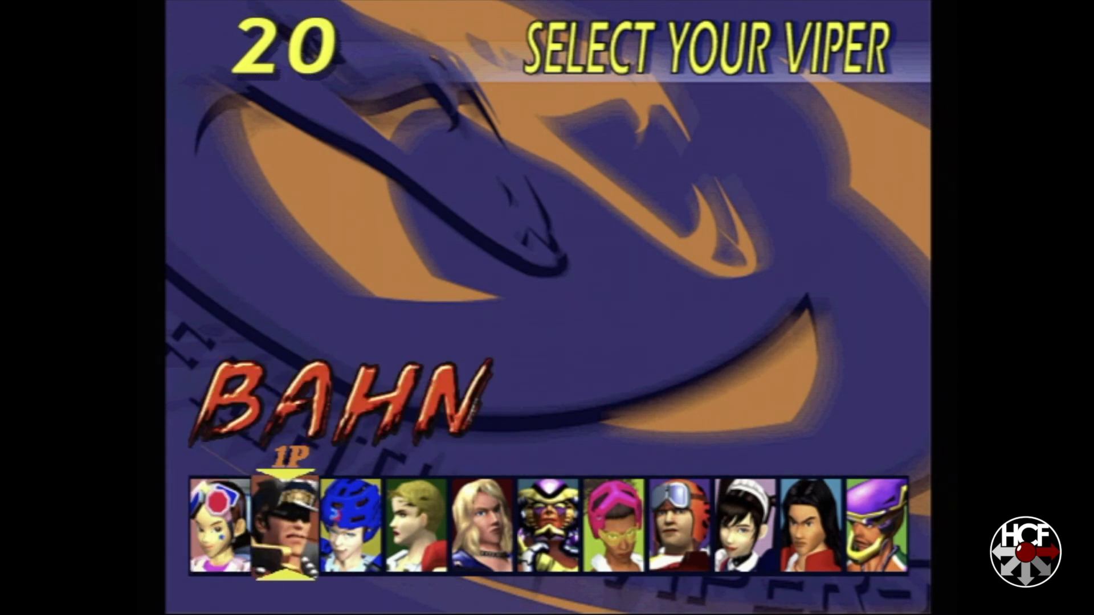
key("Right")
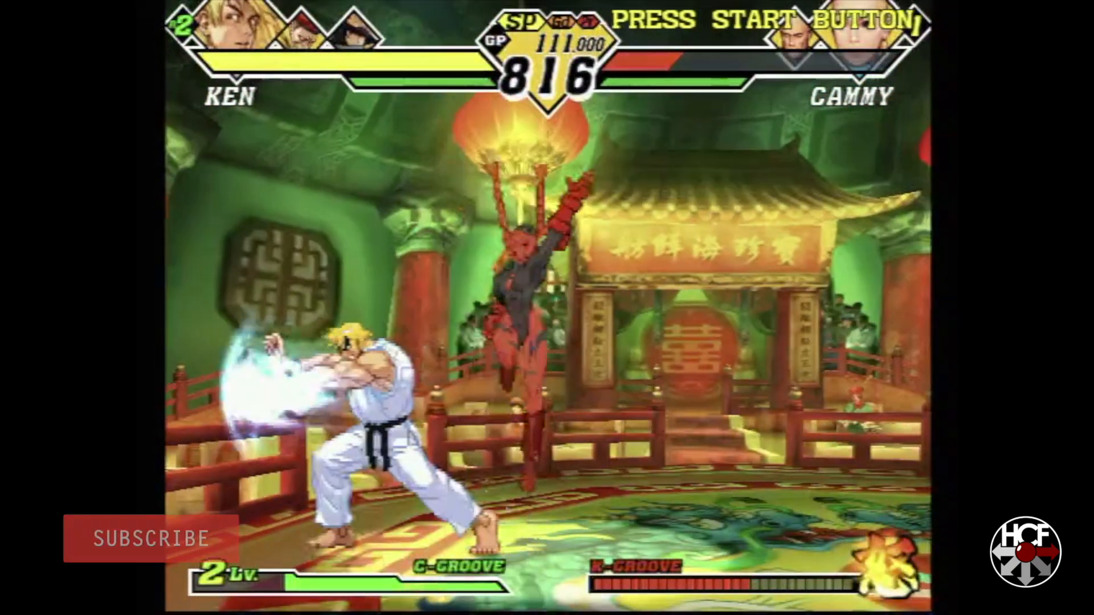
- Continue the Ken versus Cammy match in Capcom vs. SNK 2
left_click(145, 537)
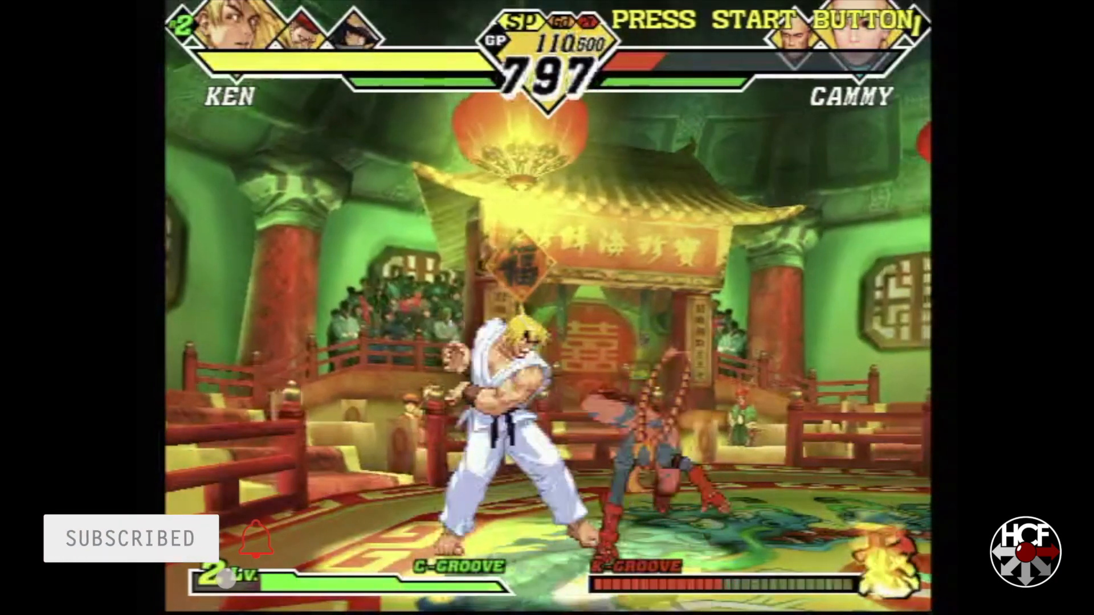